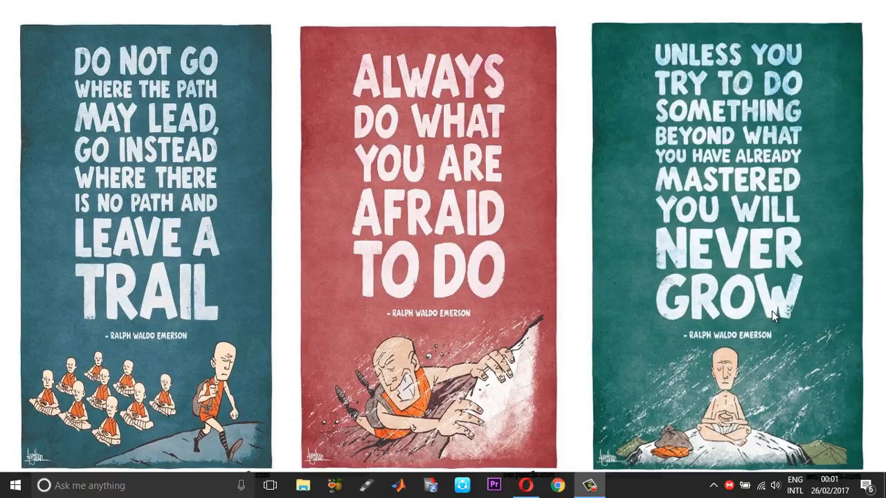
pyautogui.moveTo(69, 470)
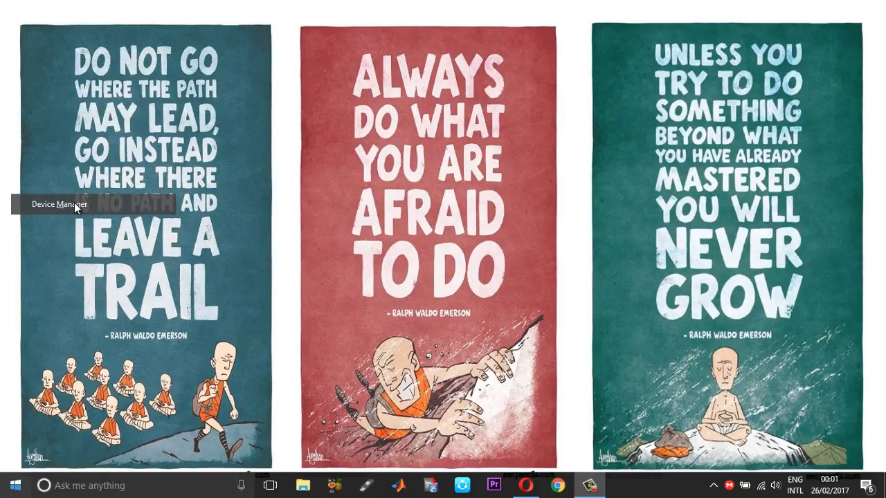
# Expand Display adapters and bring up the context menu on Intel(R) HD Graphics Family
pyautogui.click(58, 203)
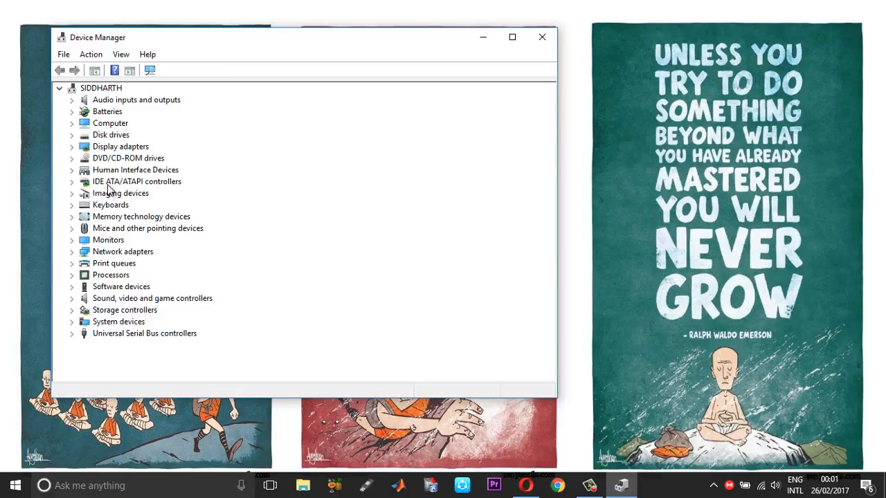
pyautogui.moveTo(73, 150)
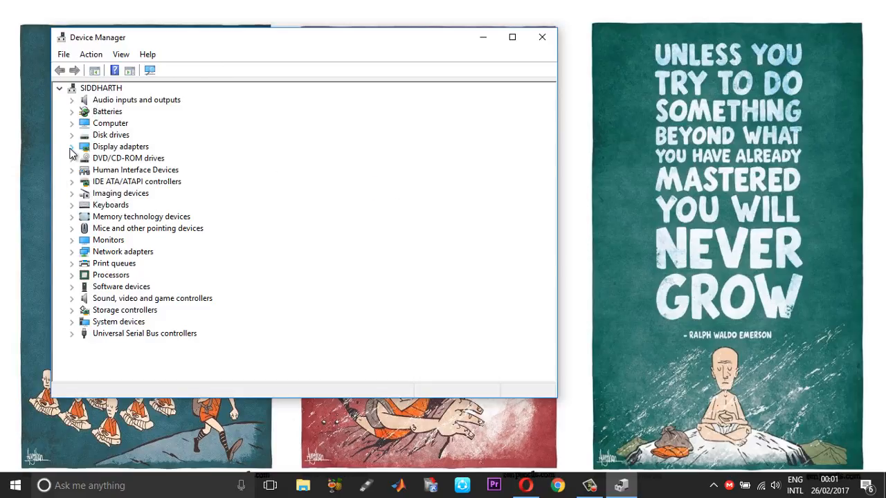
pyautogui.click(72, 147)
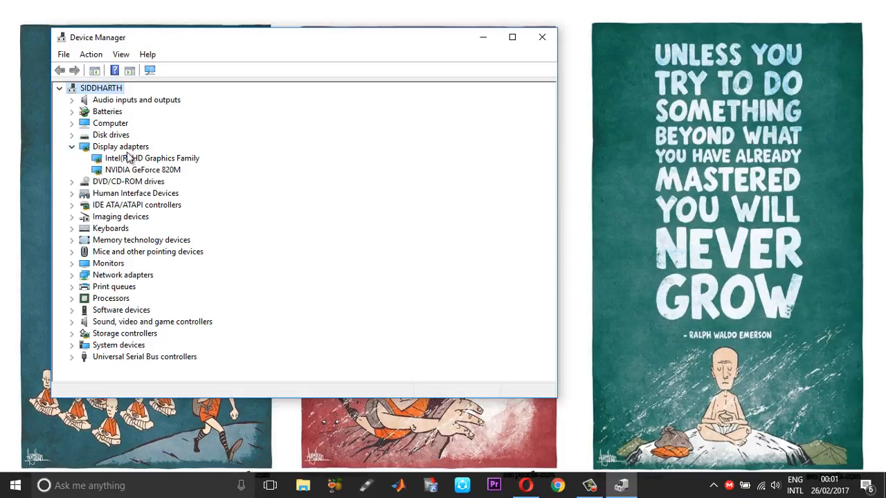
pyautogui.moveTo(151, 166)
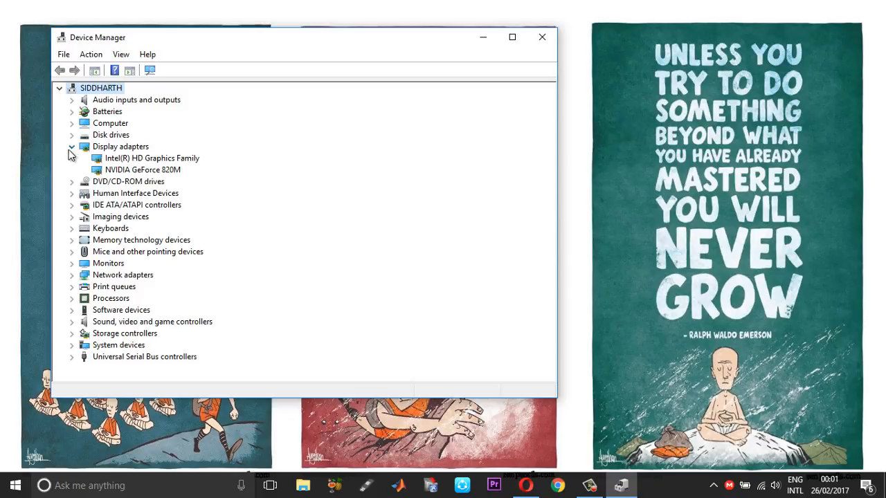
pyautogui.rightClick(151, 157)
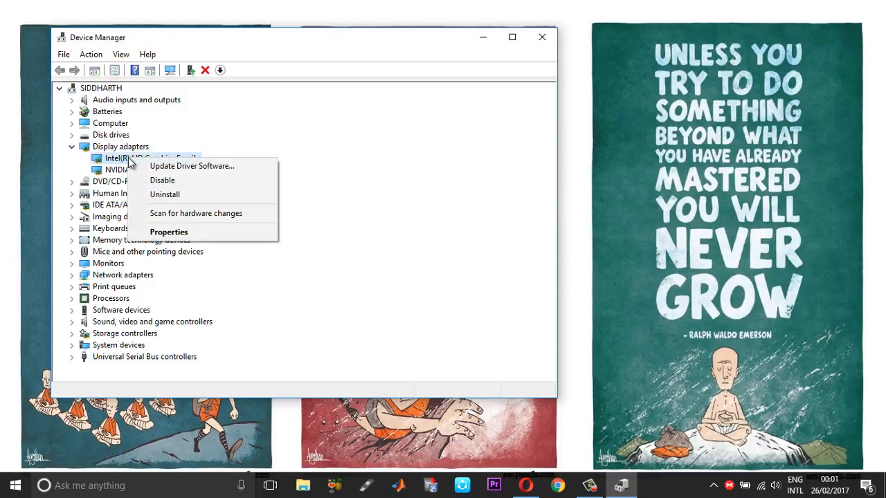
pyautogui.click(169, 232)
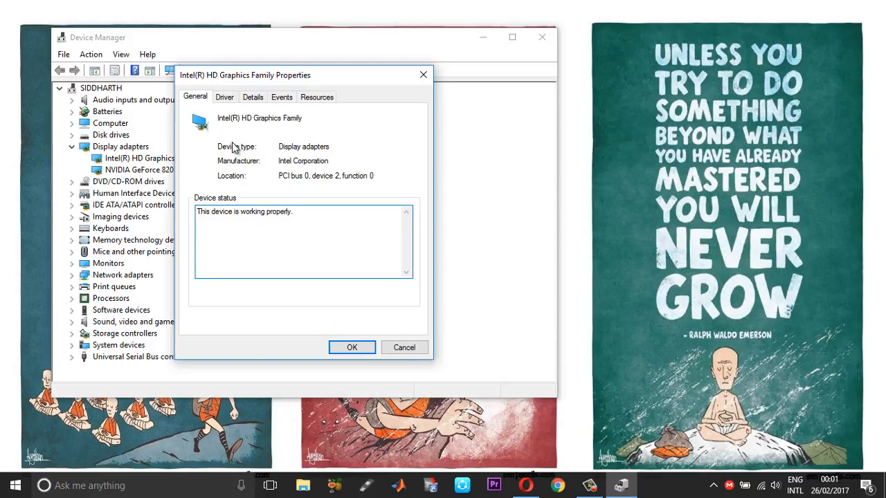
pyautogui.click(252, 97)
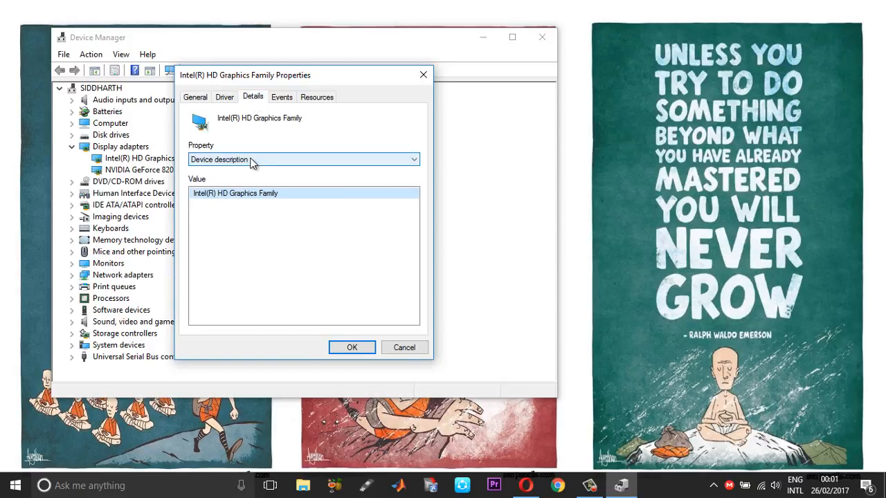
pyautogui.click(303, 159)
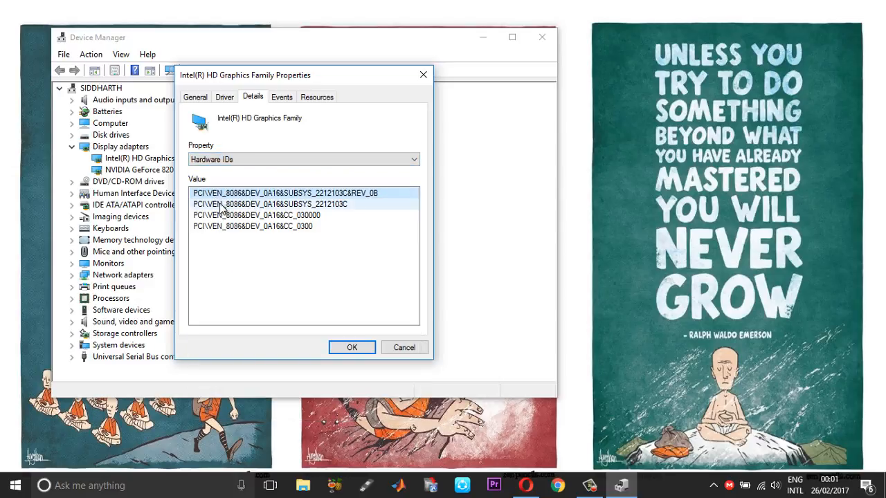
pyautogui.click(262, 194)
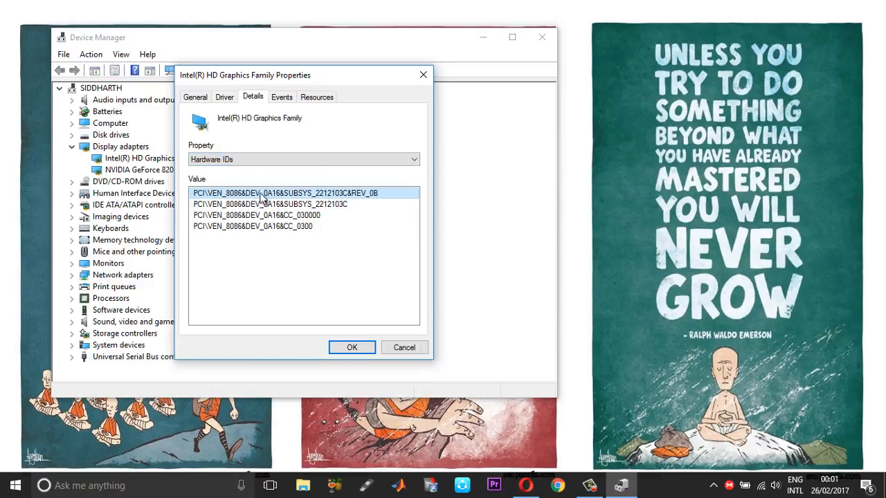
pyautogui.moveTo(216, 202)
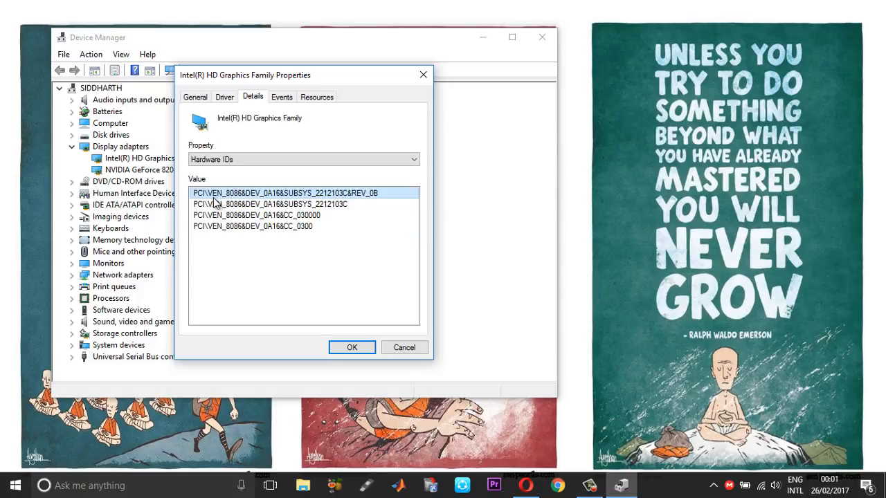
pyautogui.moveTo(235, 204)
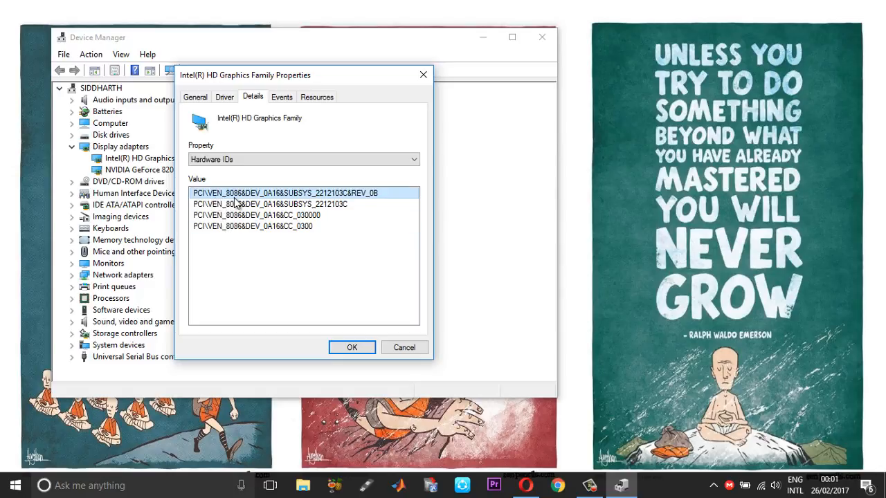
pyautogui.moveTo(224, 202)
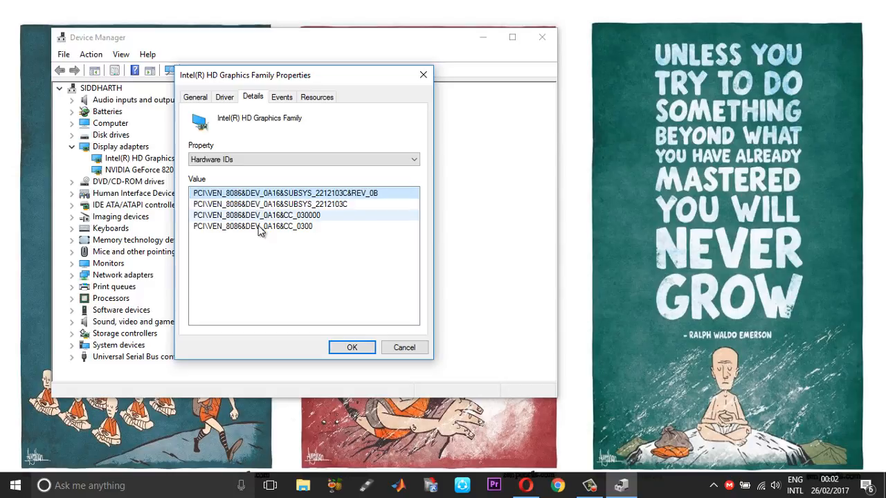
pyautogui.click(285, 192)
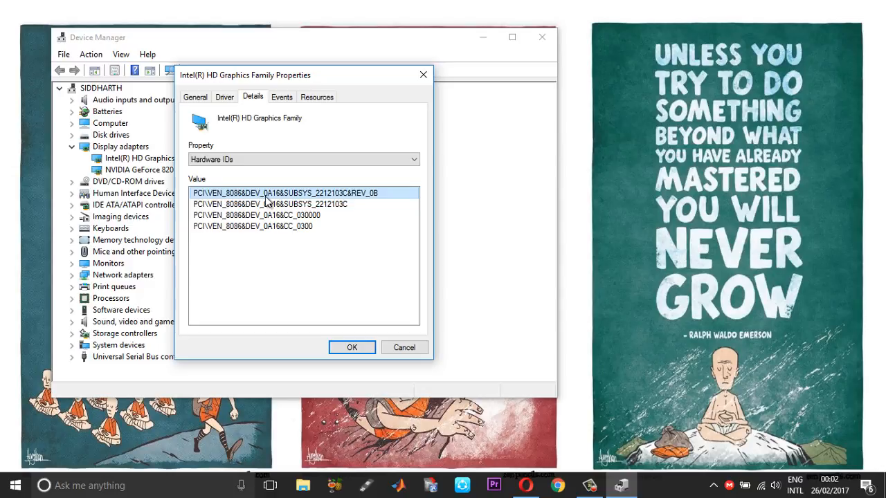
pyautogui.moveTo(294, 208)
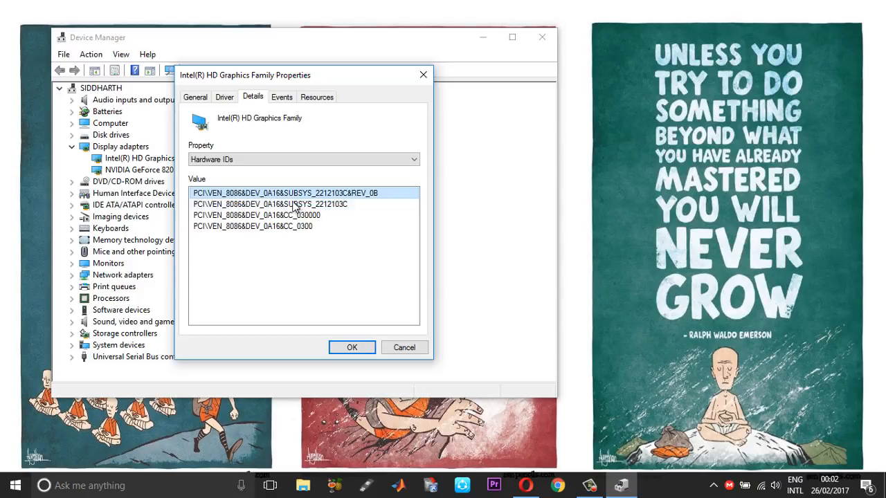
pyautogui.click(352, 348)
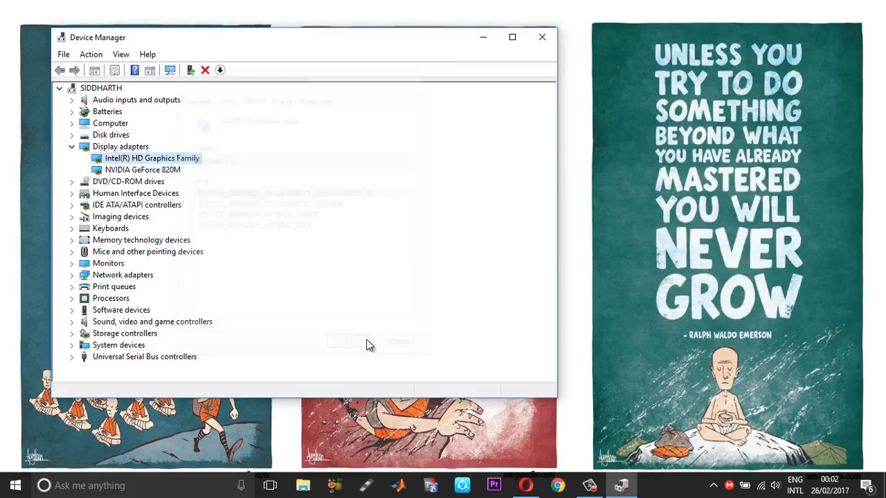
# Switch to Opera and scroll the Intel GPU list down to the Fourth generation table
pyautogui.click(526, 485)
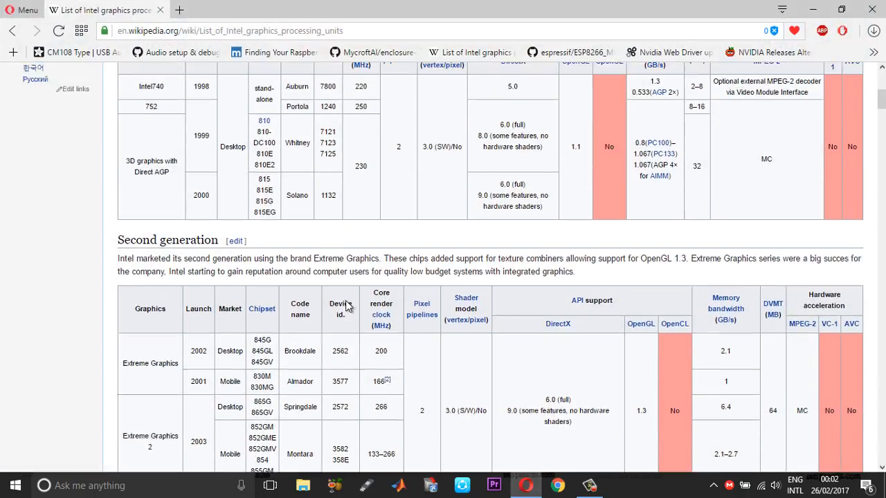
pyautogui.scroll(3)
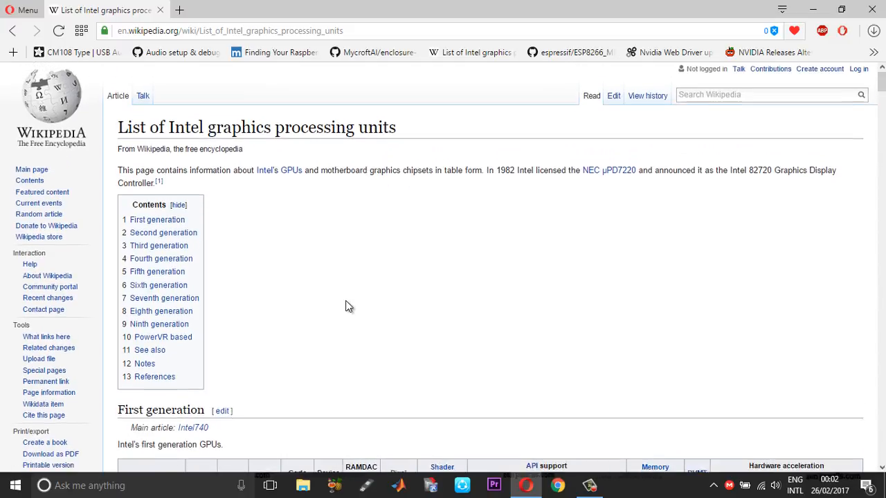
pyautogui.scroll(-3)
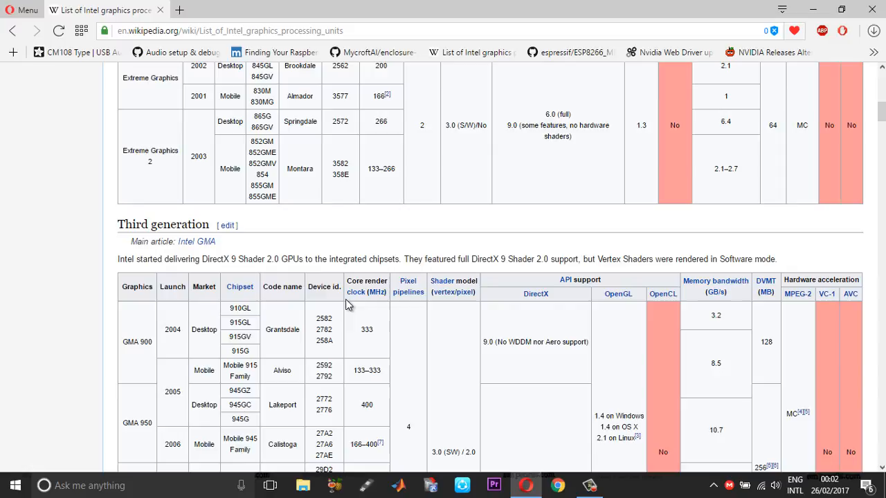
pyautogui.scroll(-3)
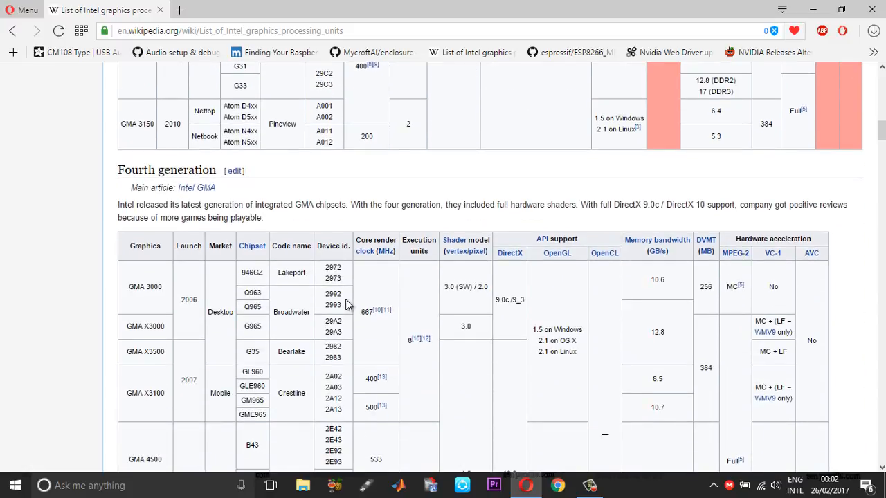
# Search the Wikipedia page for the device ID '0a' to locate the 0A16 entry
pyautogui.press('Ctrl+f')
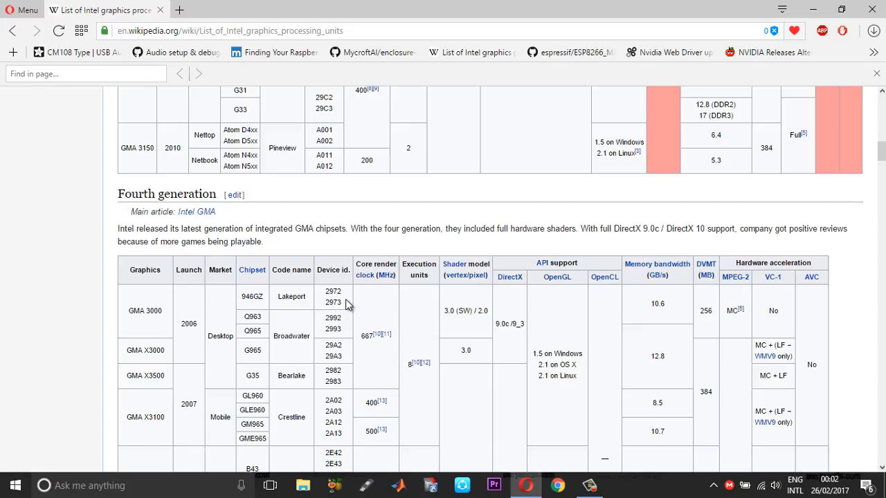
pyautogui.write('0a16')
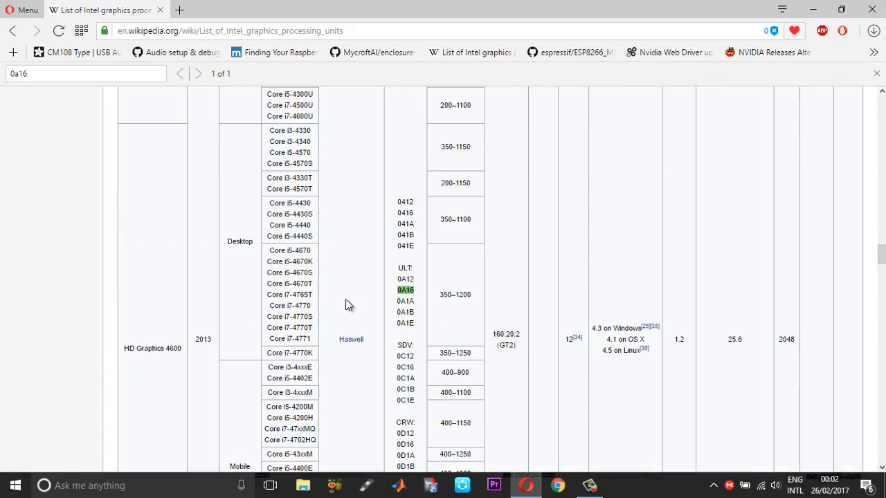
pyautogui.moveTo(378, 277)
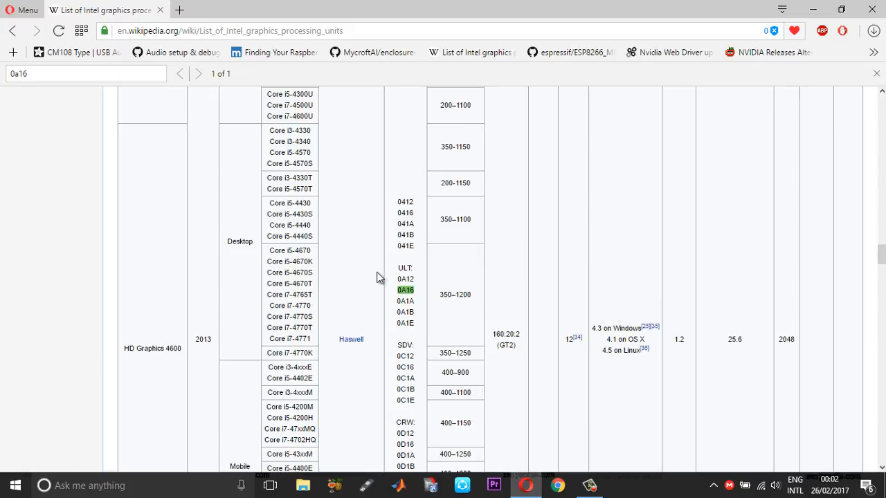
pyautogui.moveTo(407, 277)
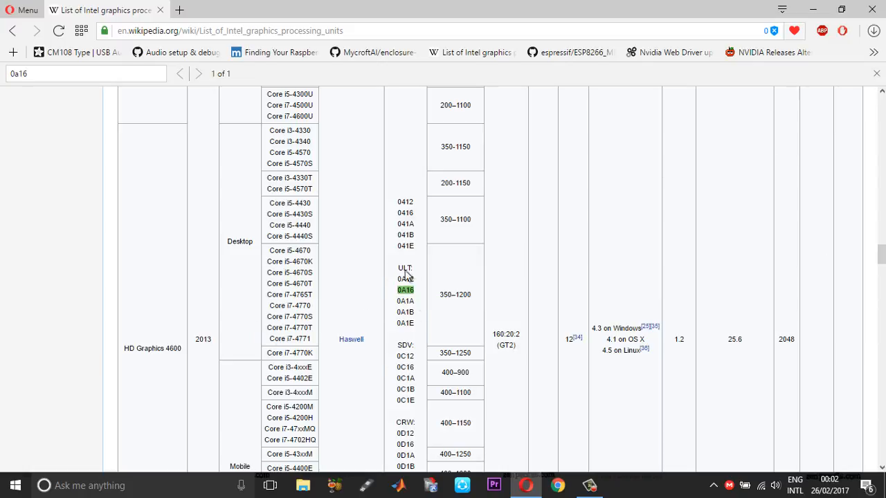
pyautogui.moveTo(413, 340)
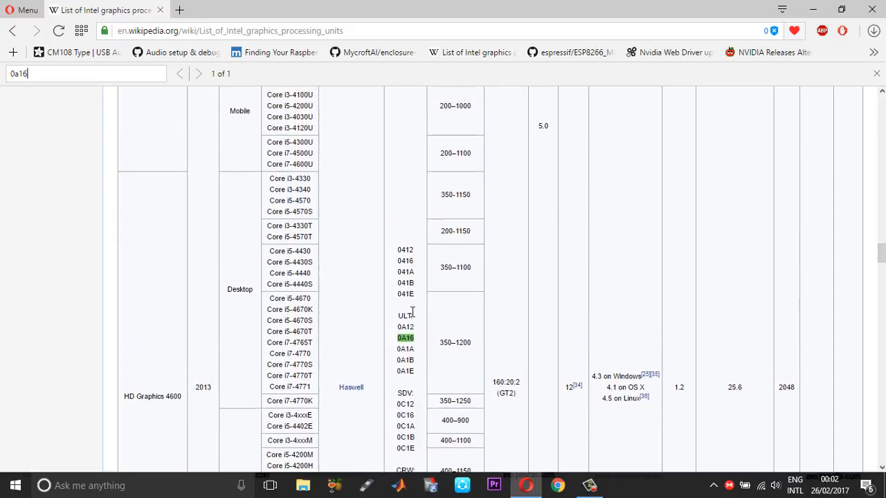
# Browse the table rows around 0A16 covering HD Graphics 4200/4400/4600 Haswell models
pyautogui.scroll(-3)
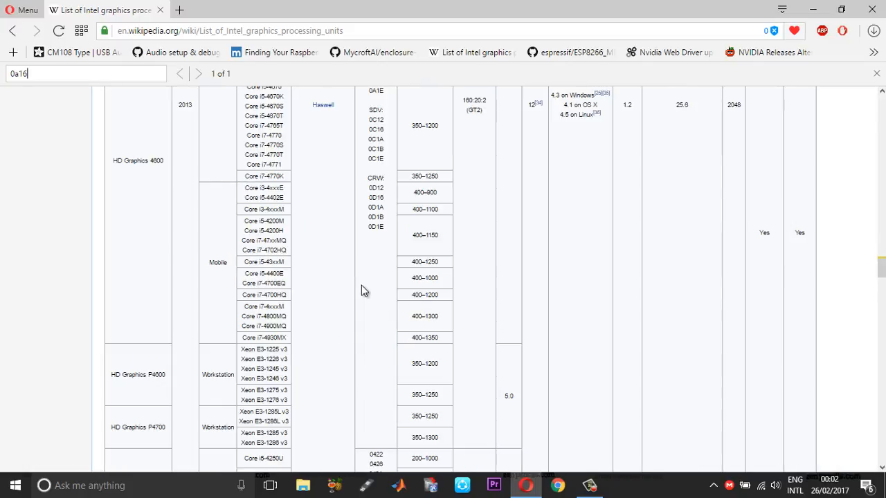
pyautogui.scroll(-3)
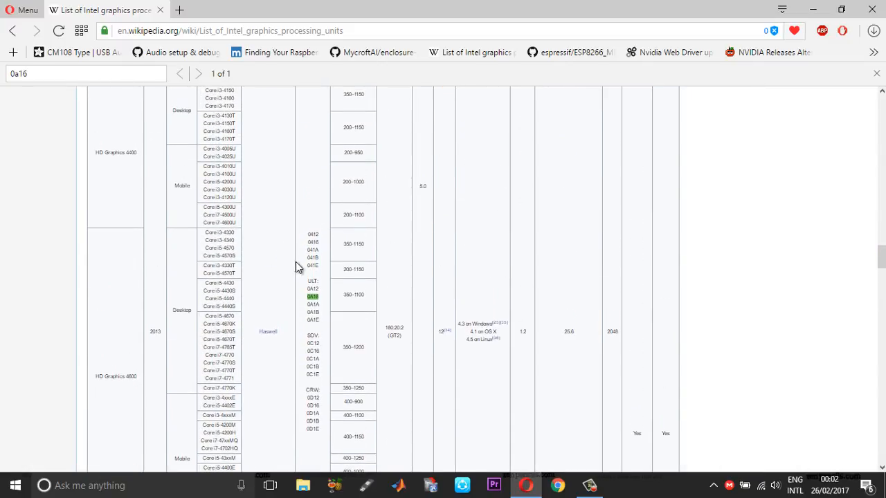
pyautogui.scroll(-3)
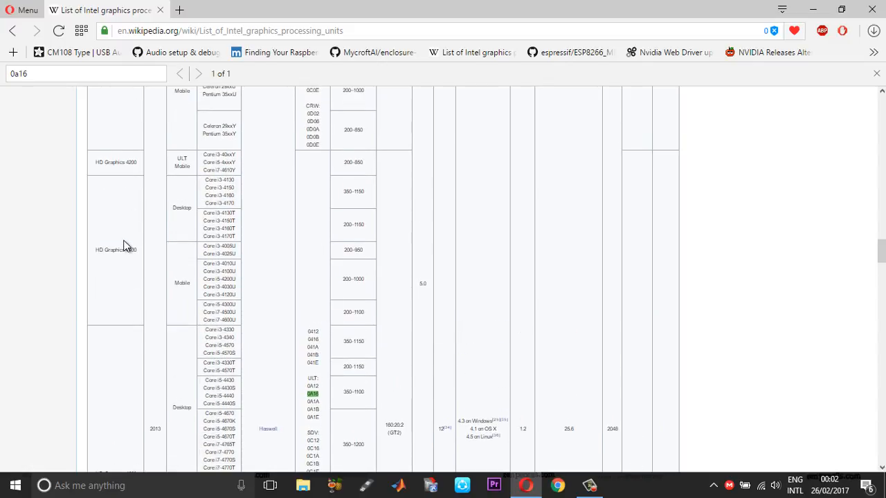
pyautogui.moveTo(133, 174)
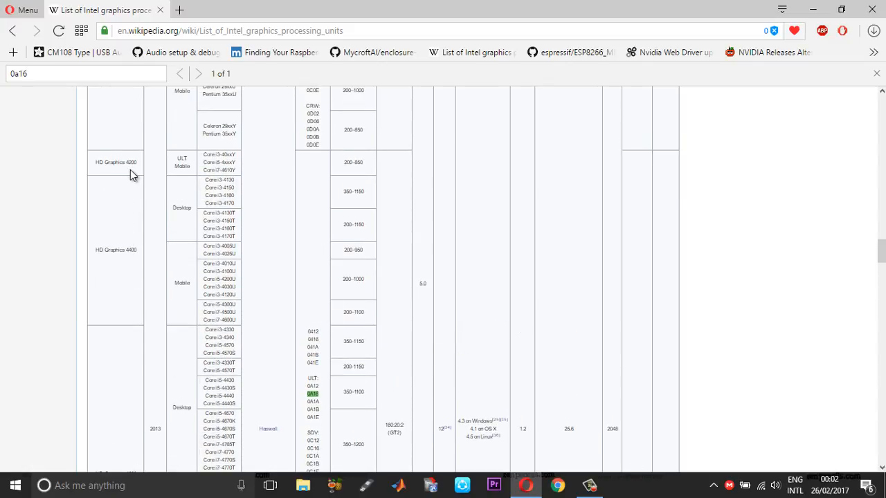
pyautogui.scroll(-3)
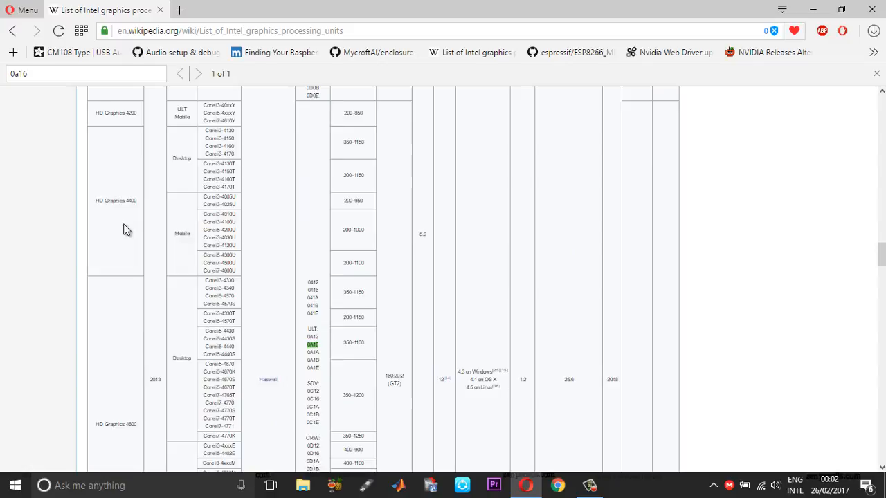
pyautogui.scroll(-3)
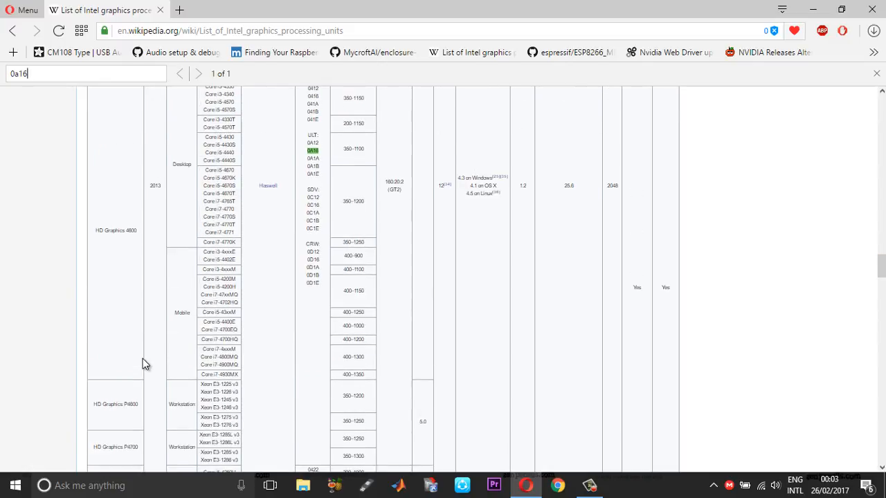
pyautogui.scroll(-3)
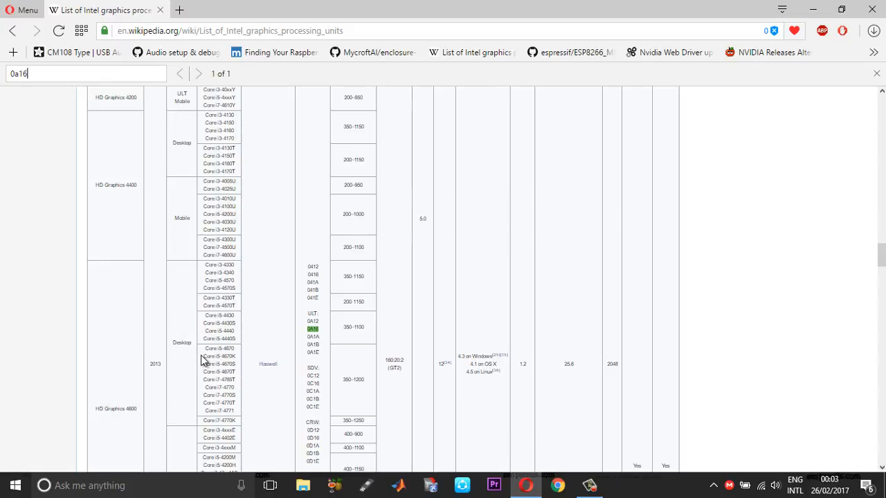
pyautogui.scroll(-3)
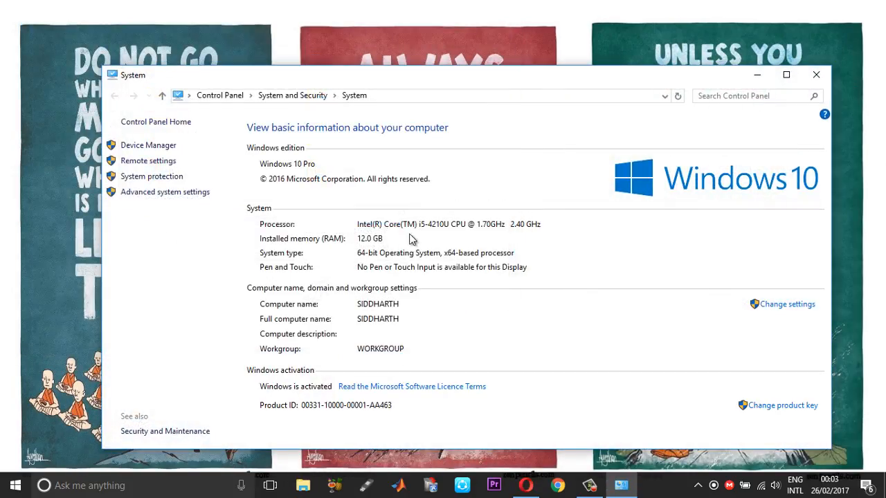
pyautogui.moveTo(442, 227)
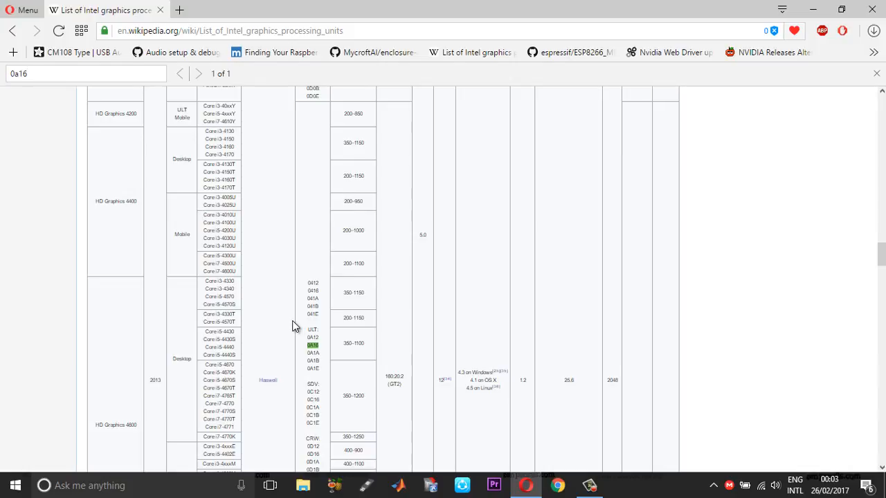
# Scroll the table to the HD Graphics 4400 Mobile processor list beside 0A16
pyautogui.scroll(-3)
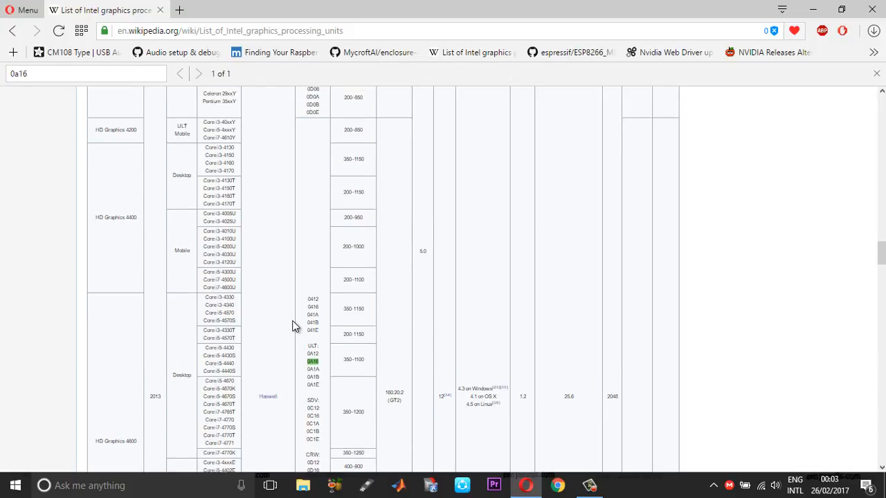
pyautogui.scroll(-3)
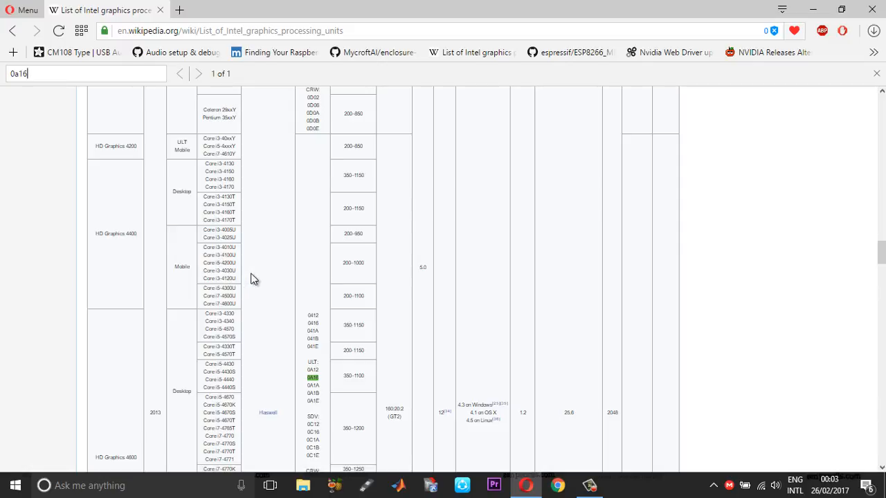
pyautogui.moveTo(235, 358)
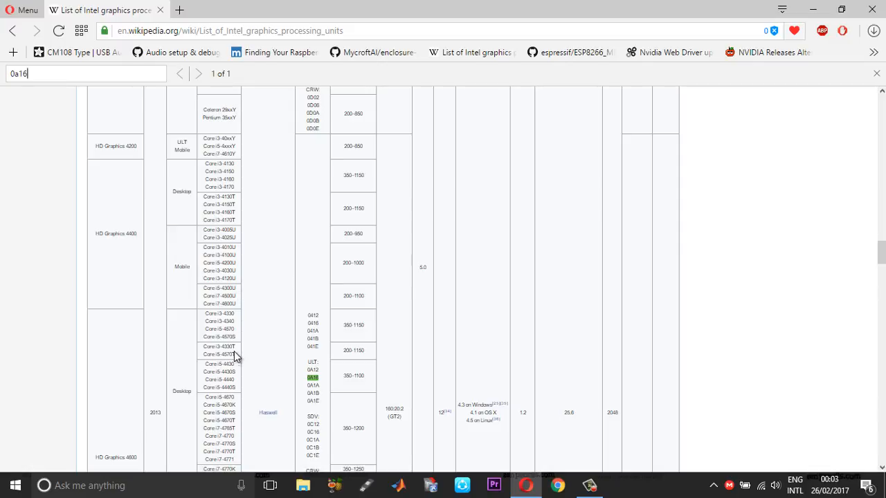
pyautogui.moveTo(233, 294)
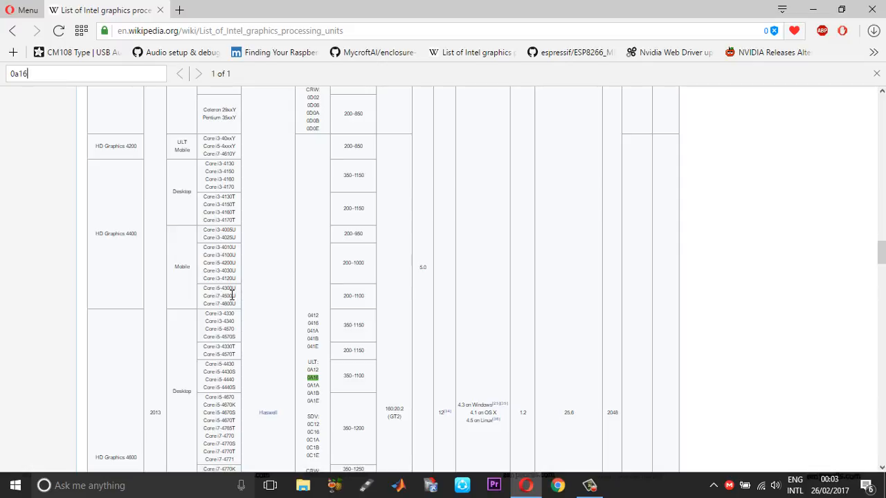
pyautogui.moveTo(166, 317)
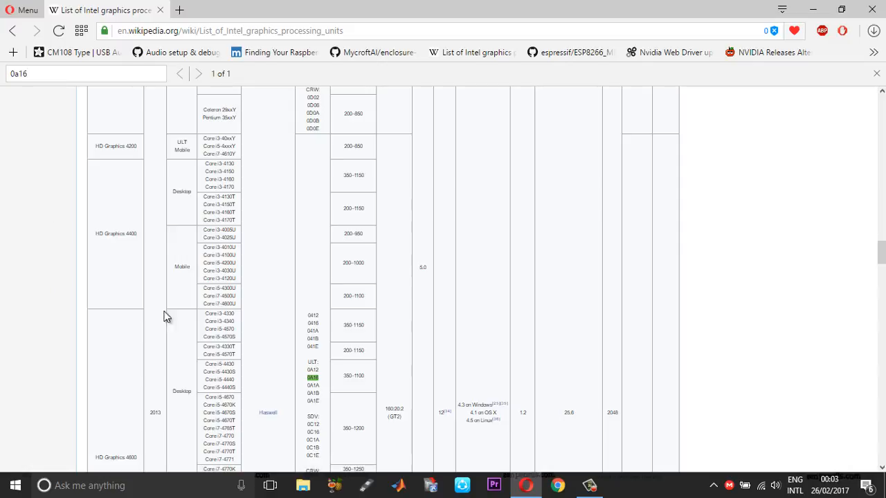
pyautogui.moveTo(108, 272)
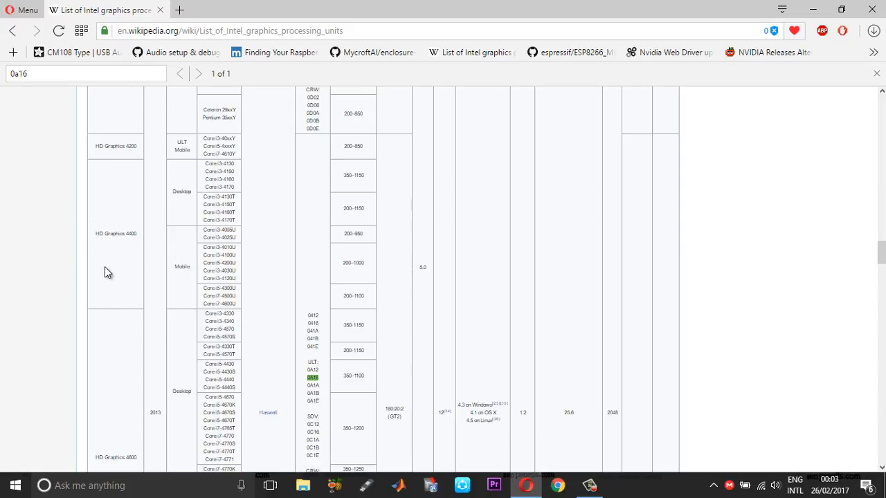
pyautogui.moveTo(108, 244)
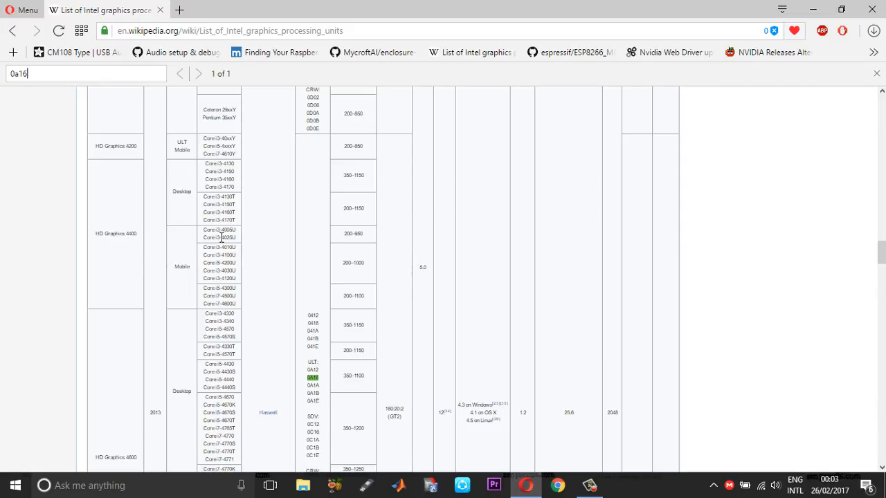
pyautogui.moveTo(135, 280)
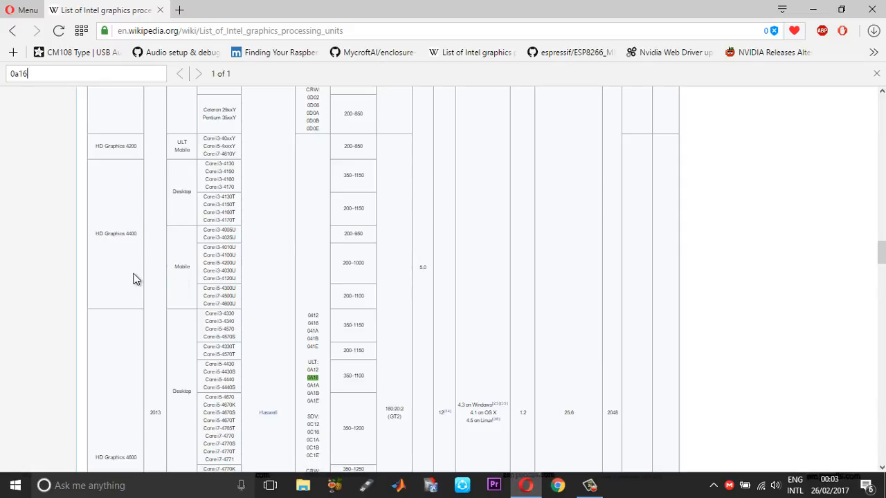